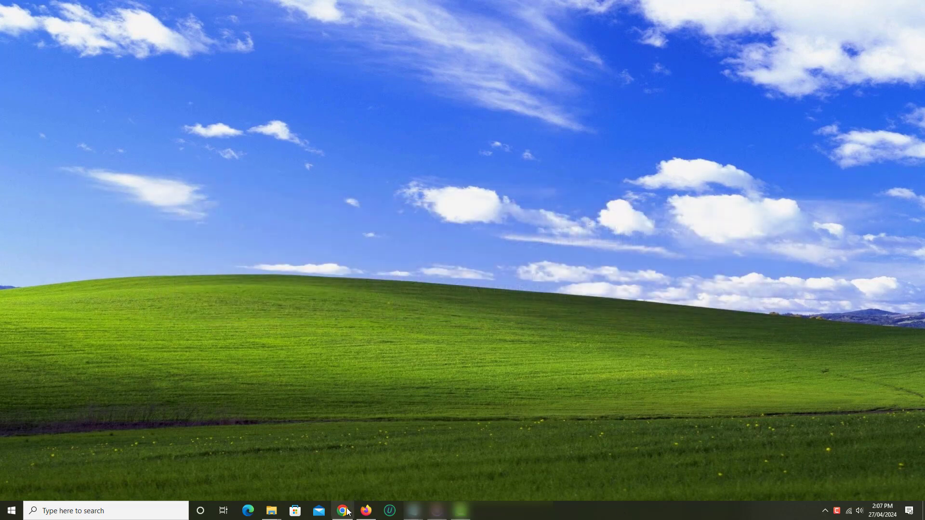
- Launch Chrome and reach linktr.ee, then choose Sign up free
click(342, 510)
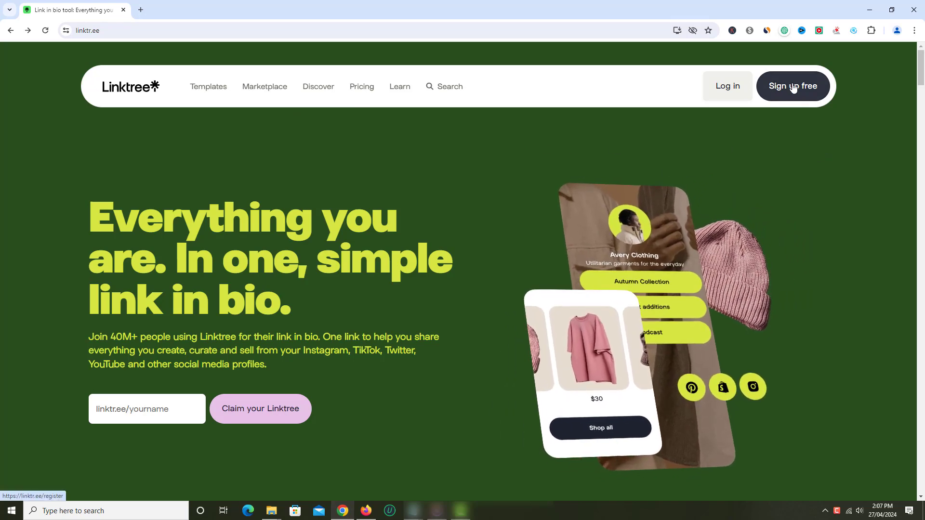
click(793, 86)
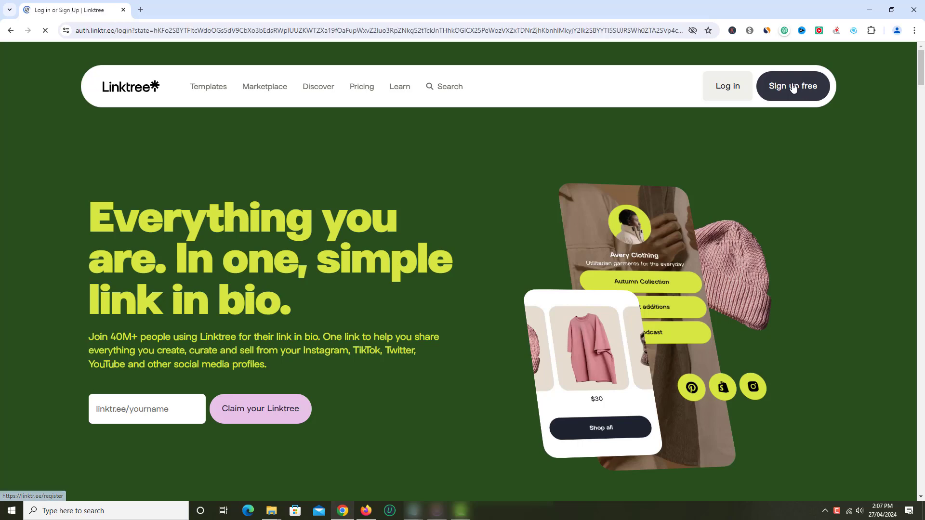
click(792, 86)
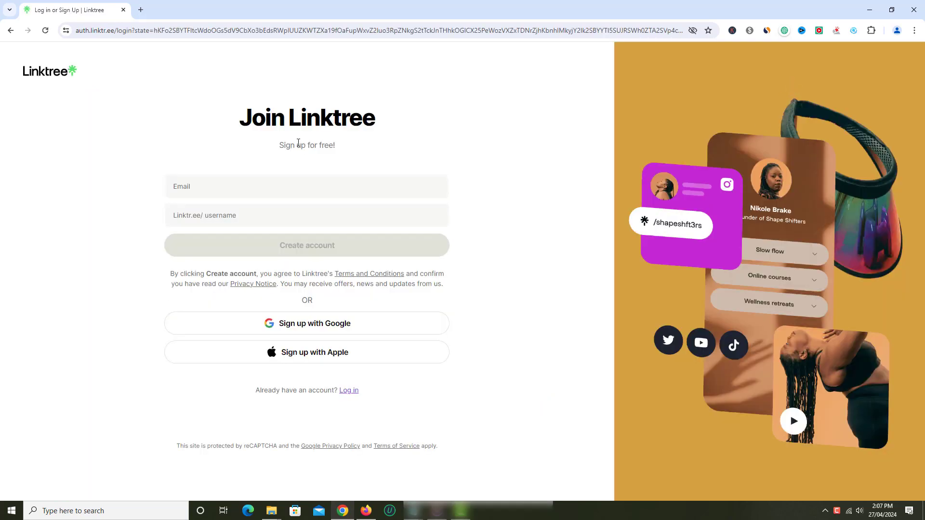
mouse_move(352, 146)
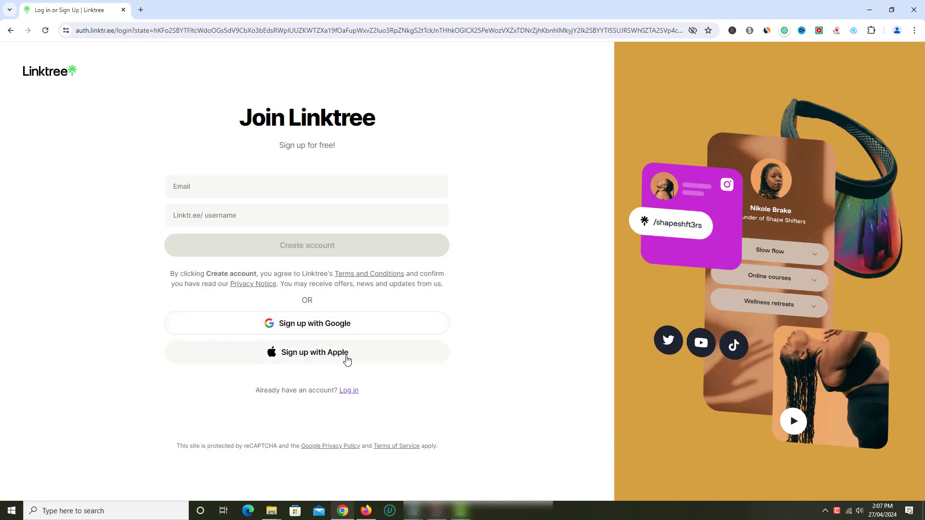
click(307, 186)
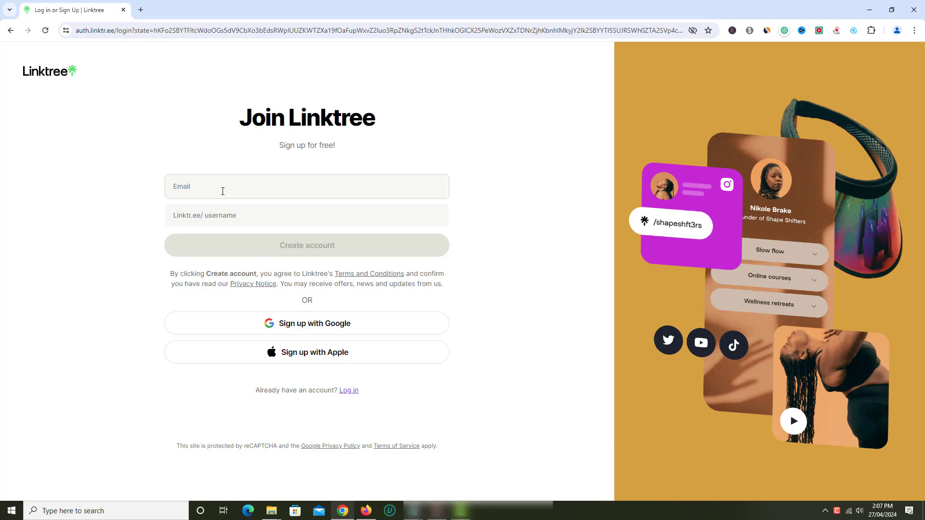
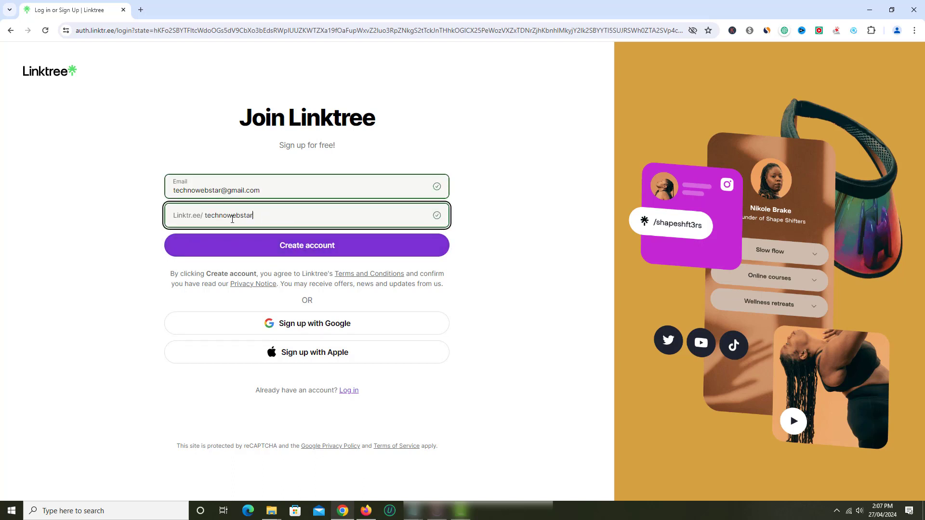
double_click(230, 215)
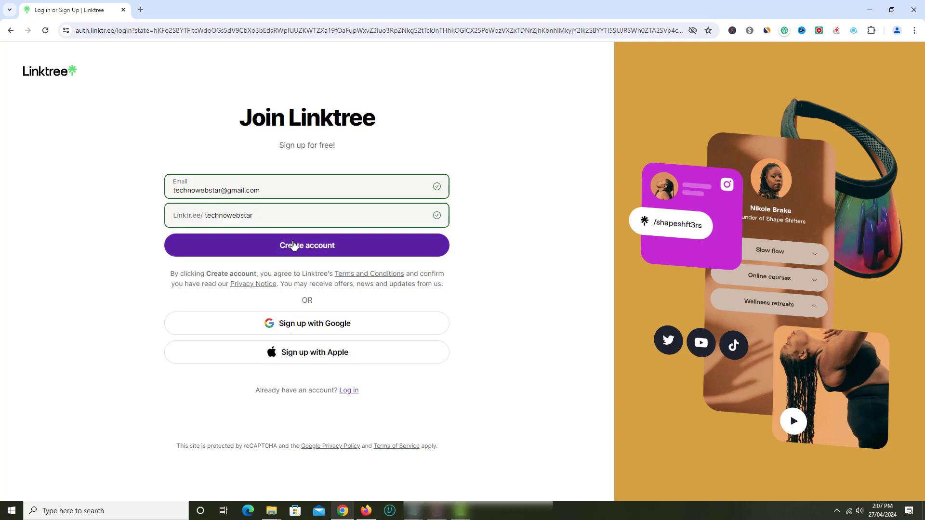
click(306, 246)
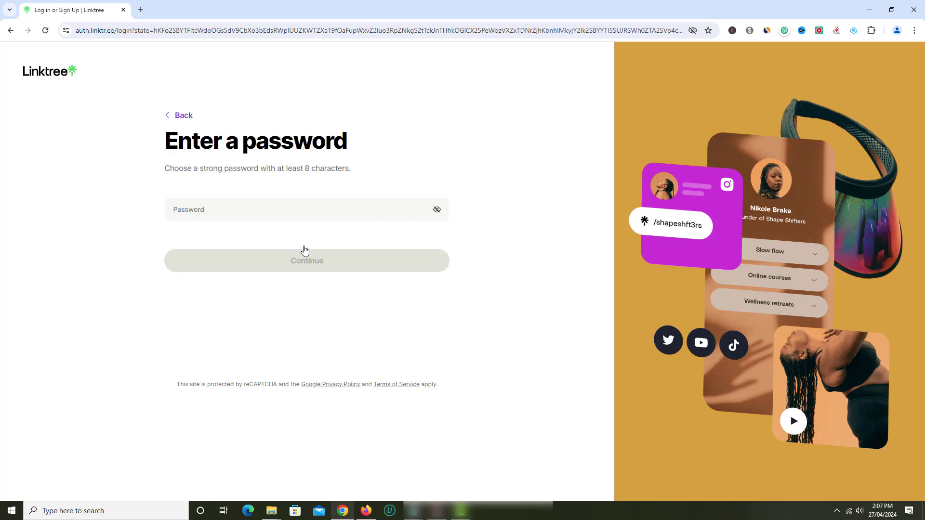
- Enter a password of at least 8 characters and continue to the category step
click(307, 209)
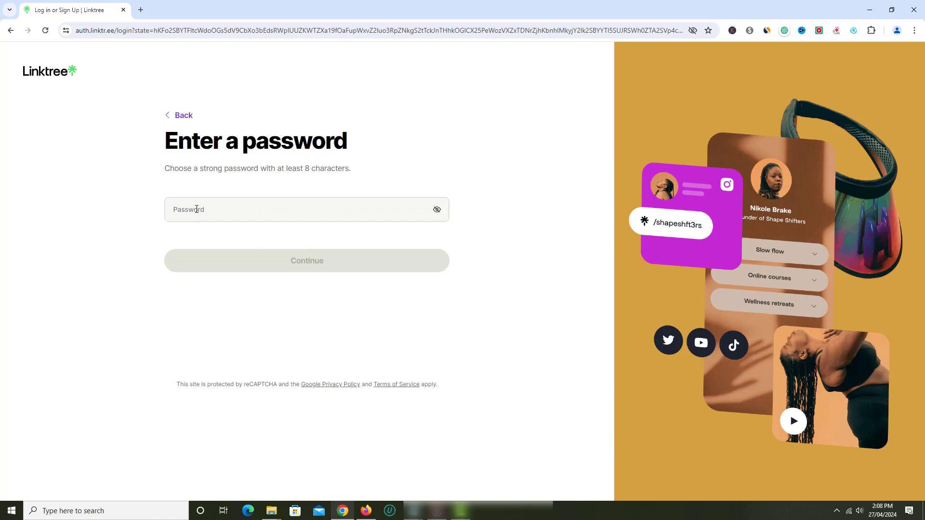
text(x)
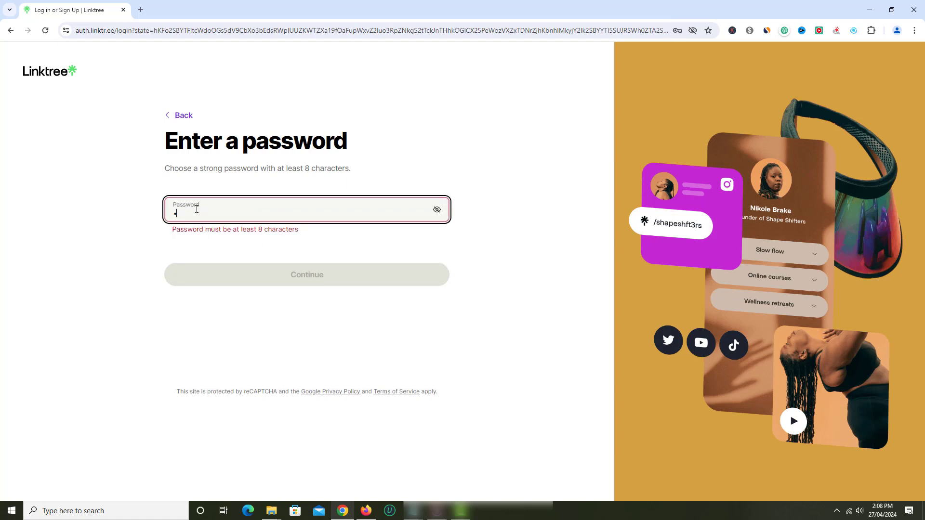
text(••••)
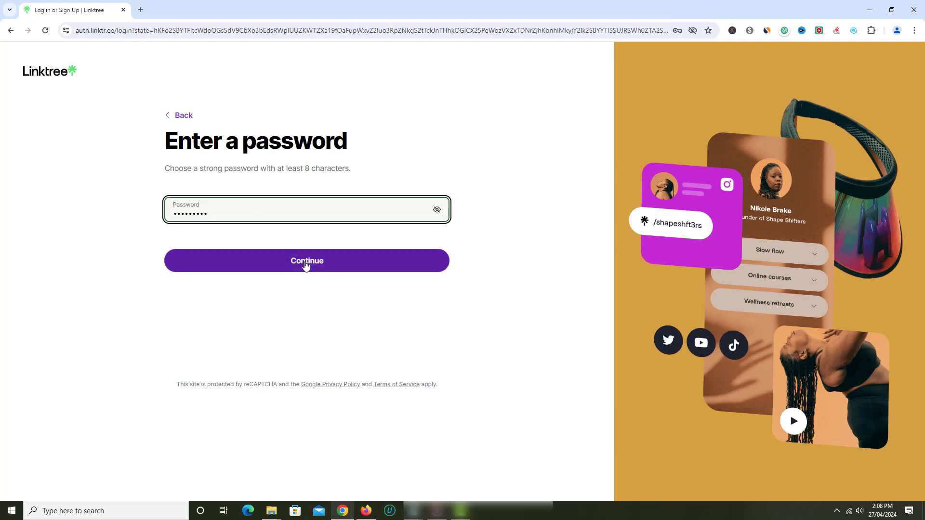
click(306, 262)
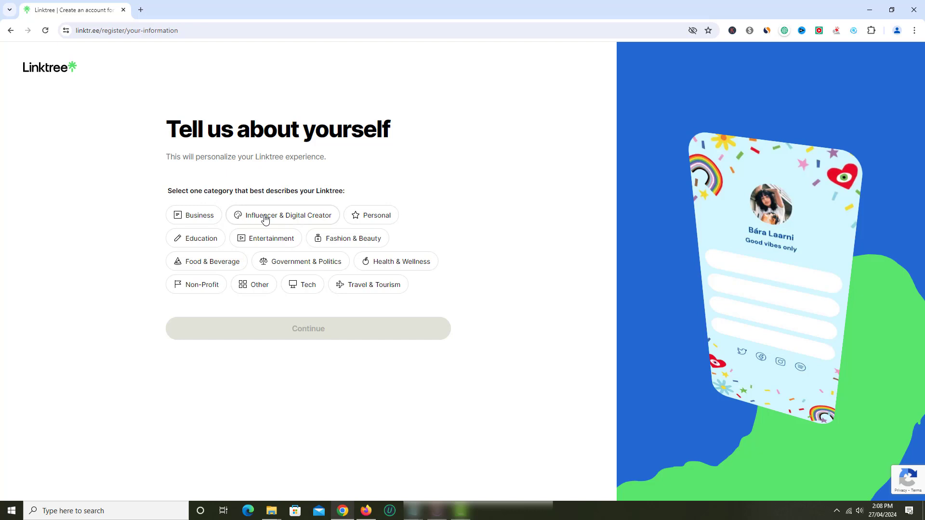
- Choose the Influencer & Digital Creator category and continue to the plan comparison
click(288, 215)
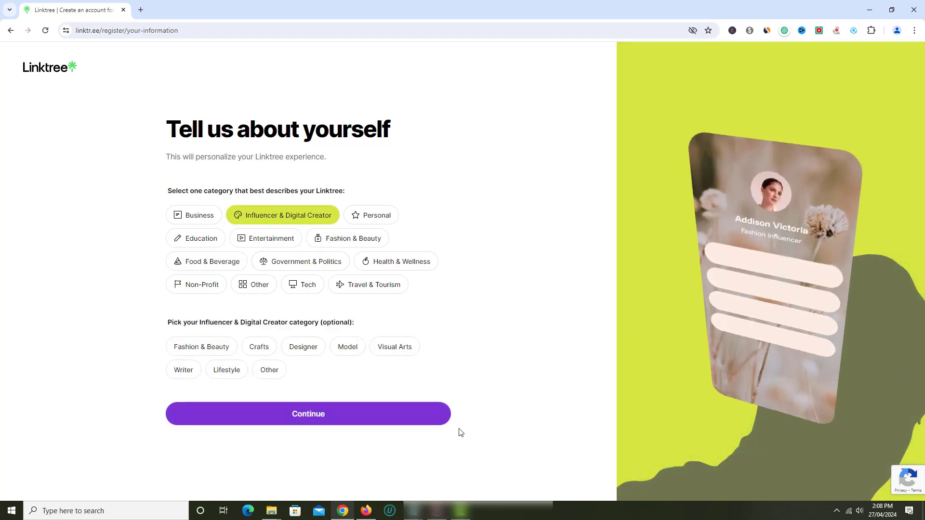
click(308, 414)
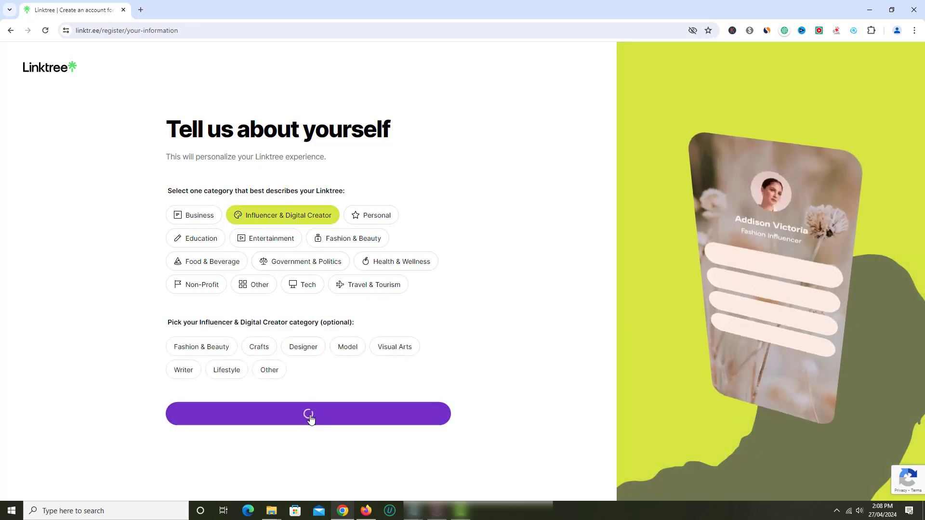
click(308, 414)
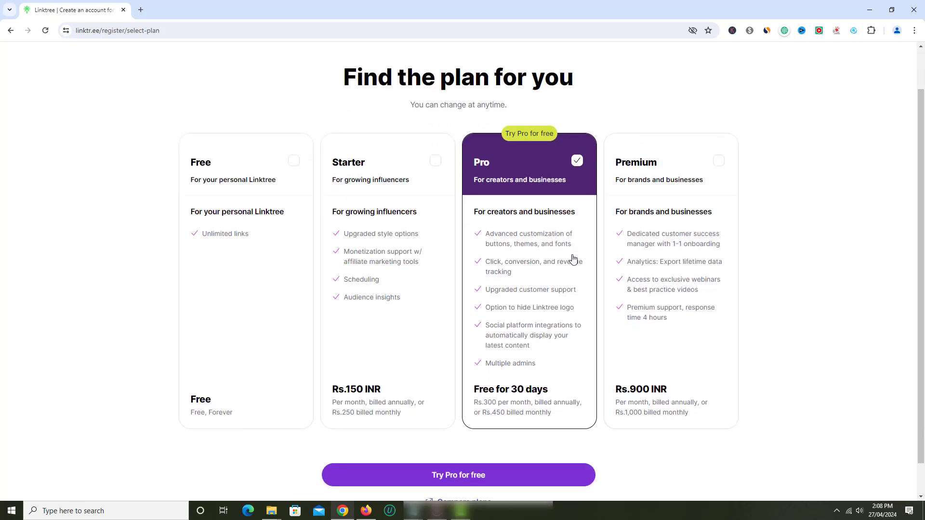
mouse_move(497, 202)
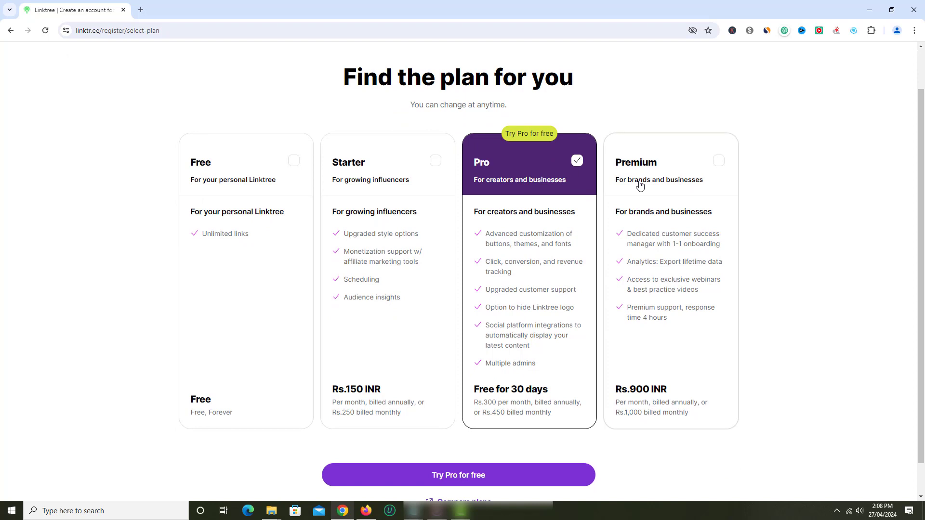
mouse_move(446, 246)
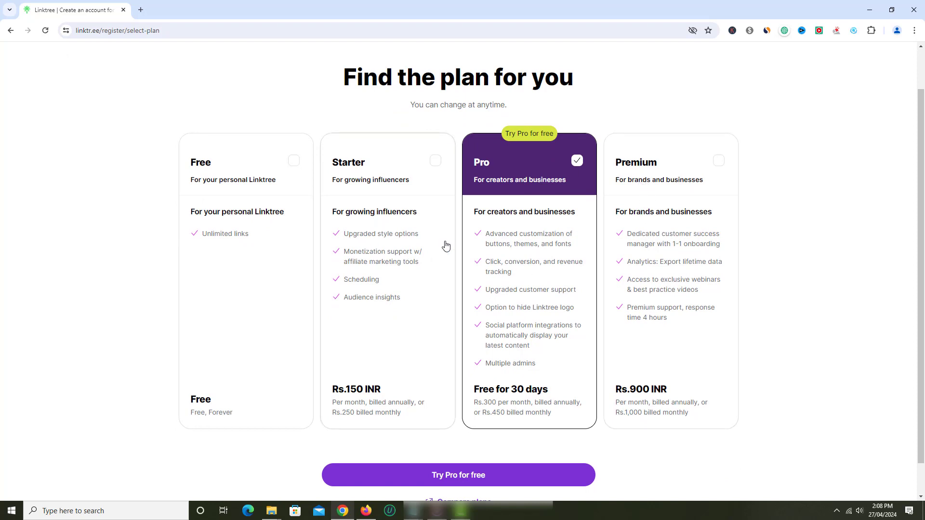
mouse_move(810, 340)
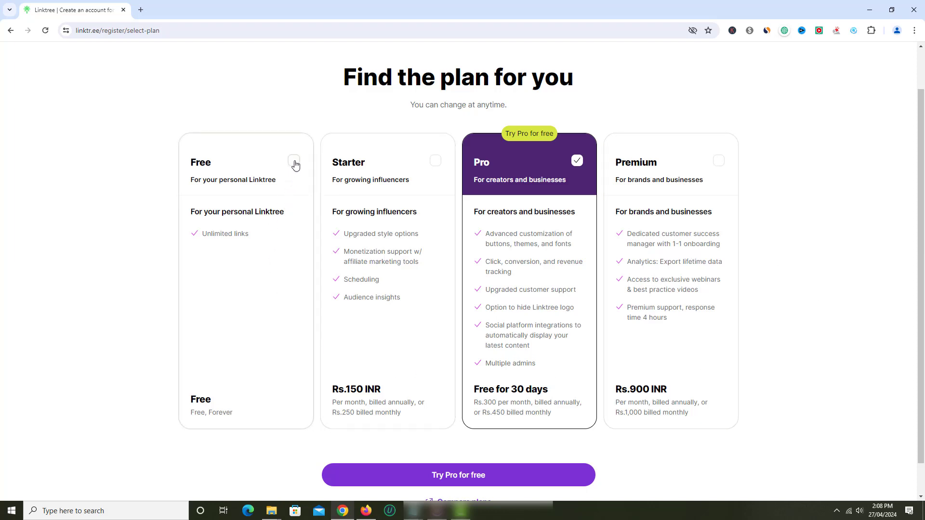
mouse_move(290, 182)
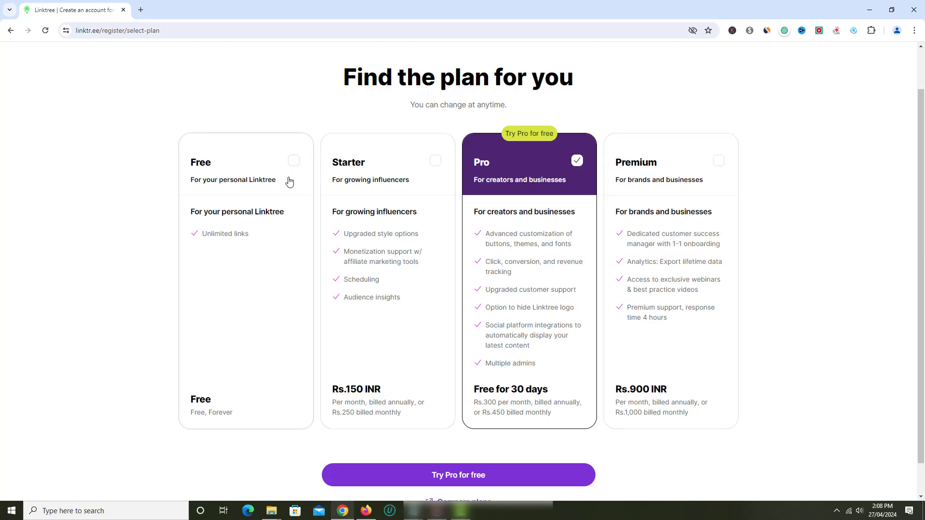
mouse_move(293, 161)
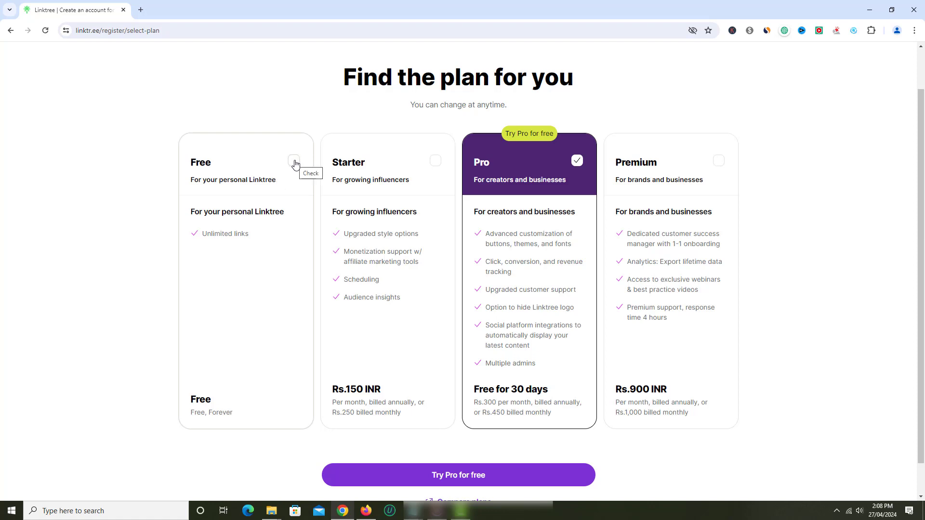
- Select the Free plan over the preselected Pro trial and join for free
click(294, 161)
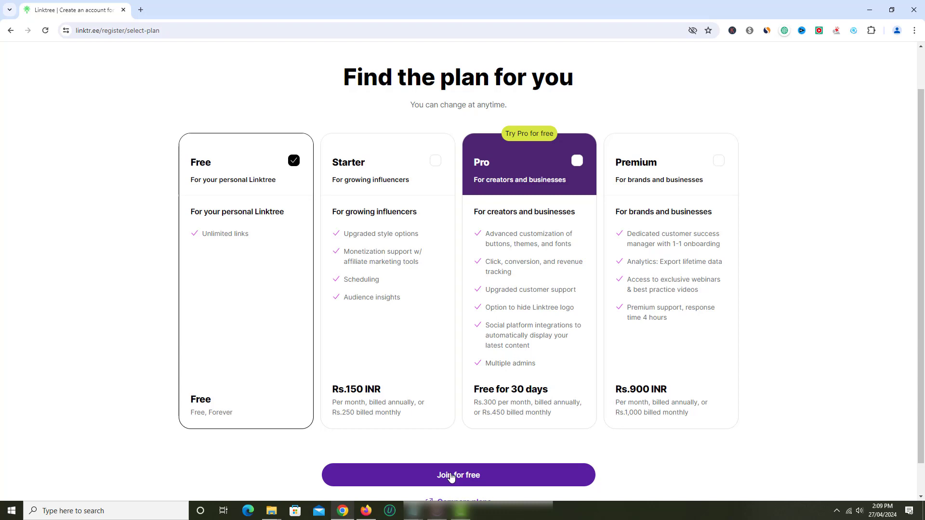
click(458, 475)
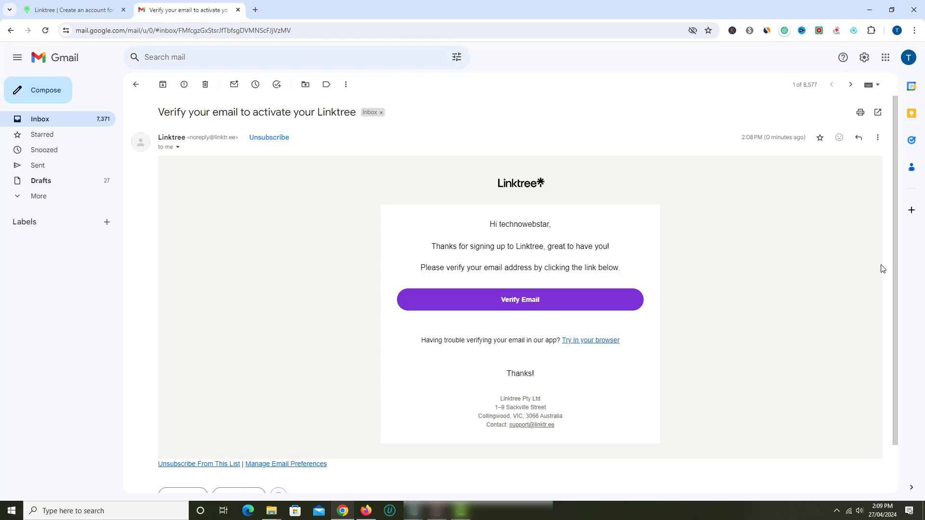
- Confirm Verify Email in the Linktree message, reaching 'Your account has been verified'
click(519, 299)
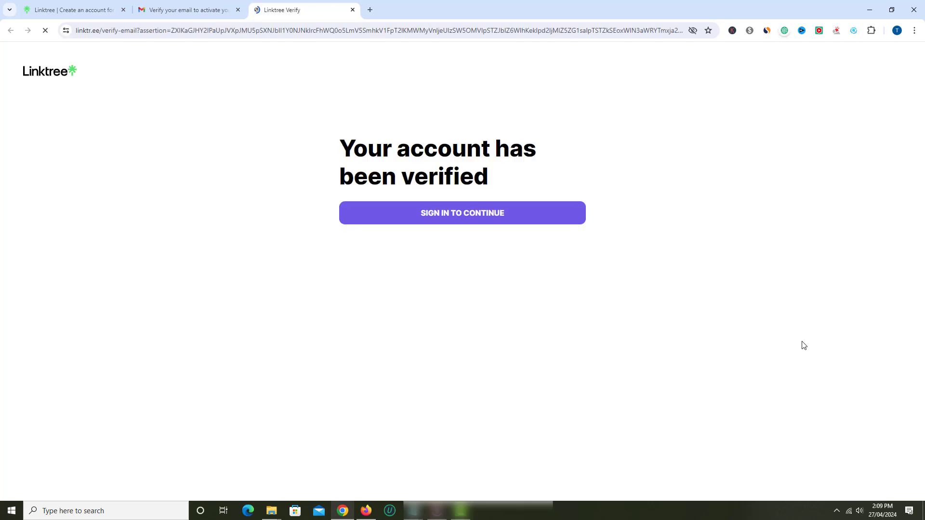